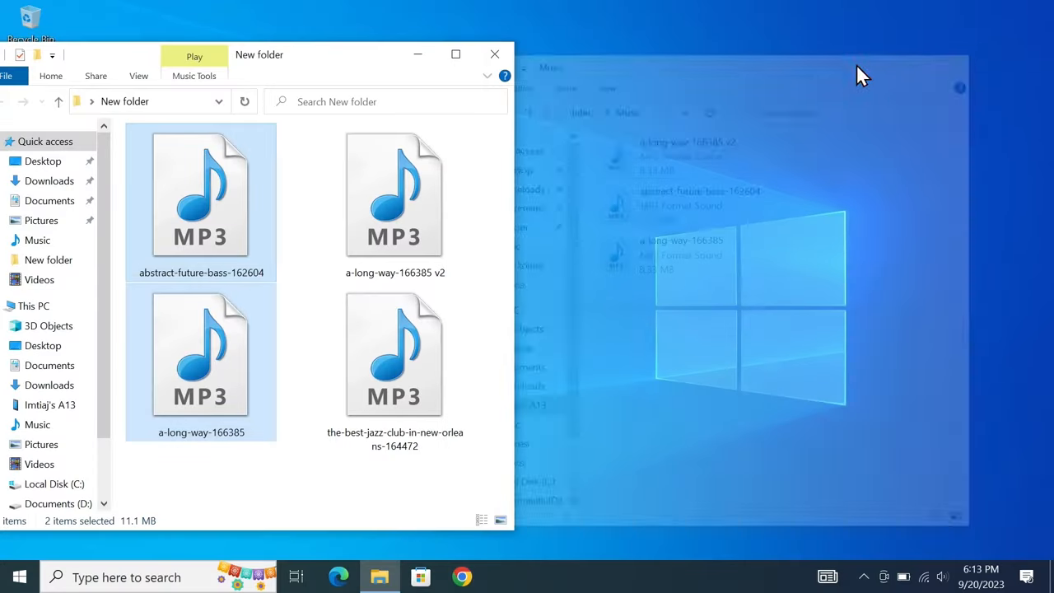
# Close the New folder window holding the MP3 files and return to the desktop
pyautogui.click(494, 54)
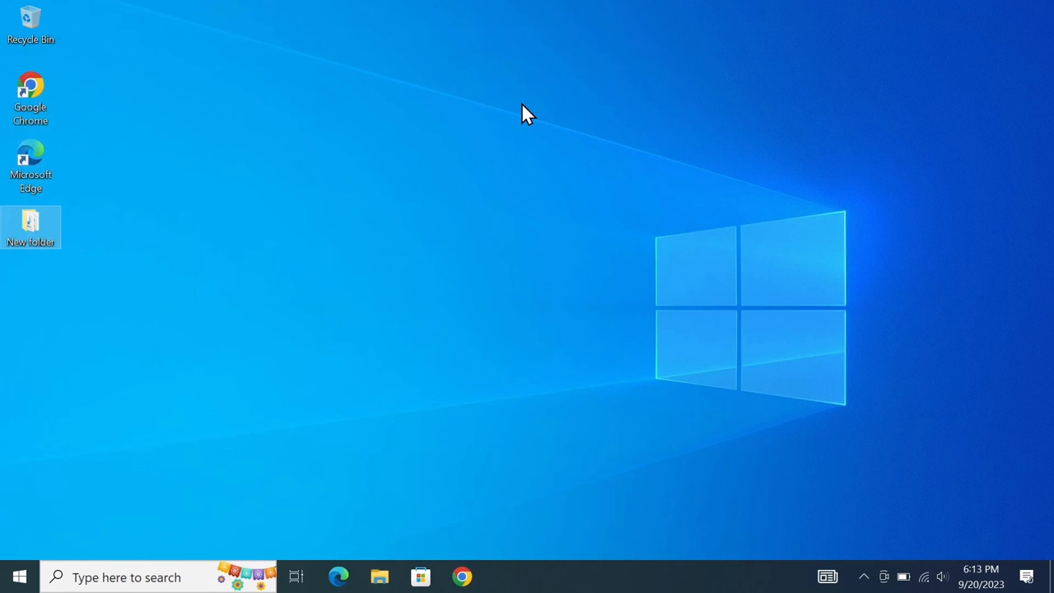